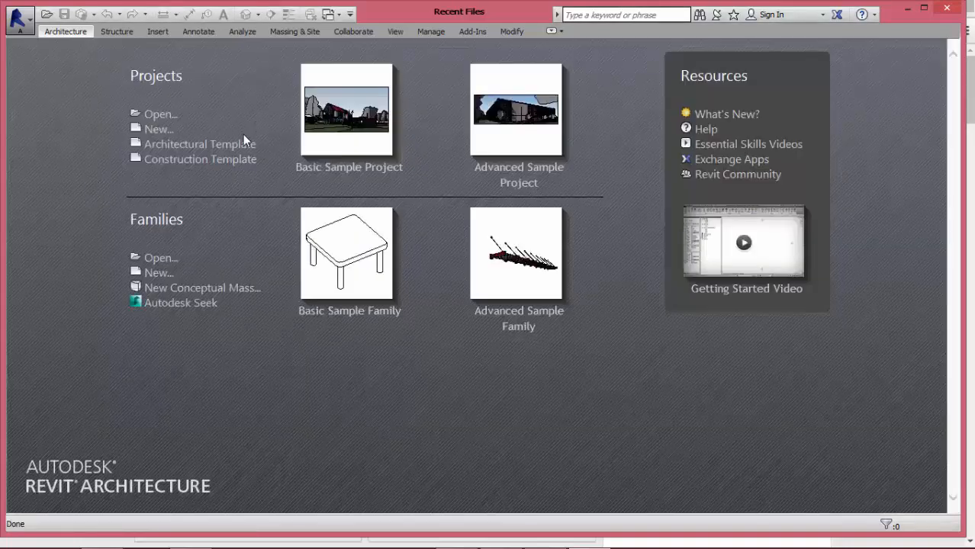
# Create a new project from the Architectural Template and open the Level 1 floor plan.
pyautogui.click(199, 143)
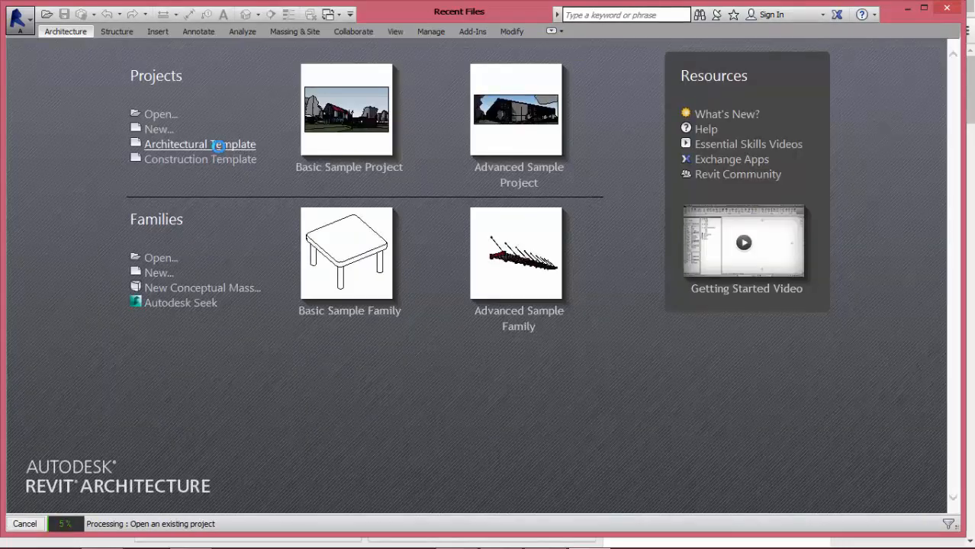
pyautogui.click(198, 143)
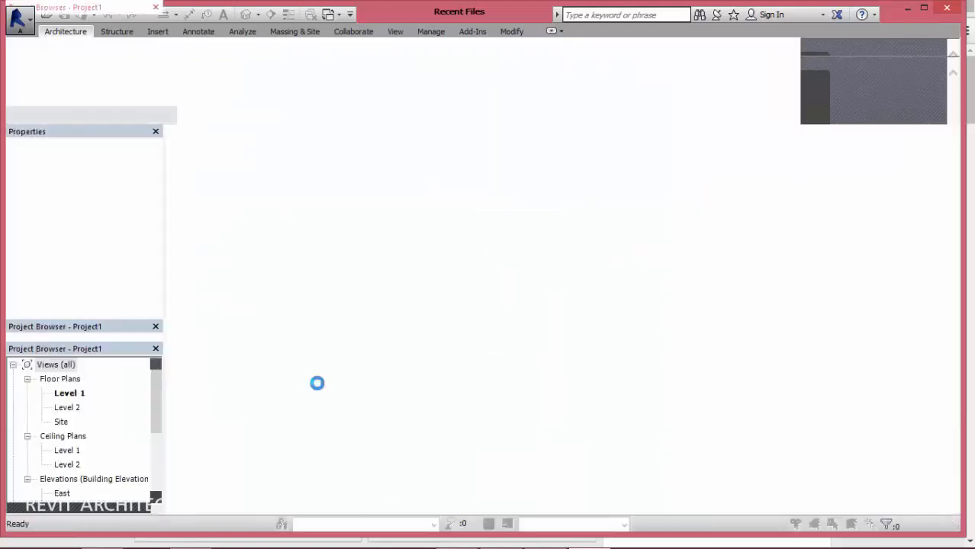
pyautogui.doubleClick(67, 393)
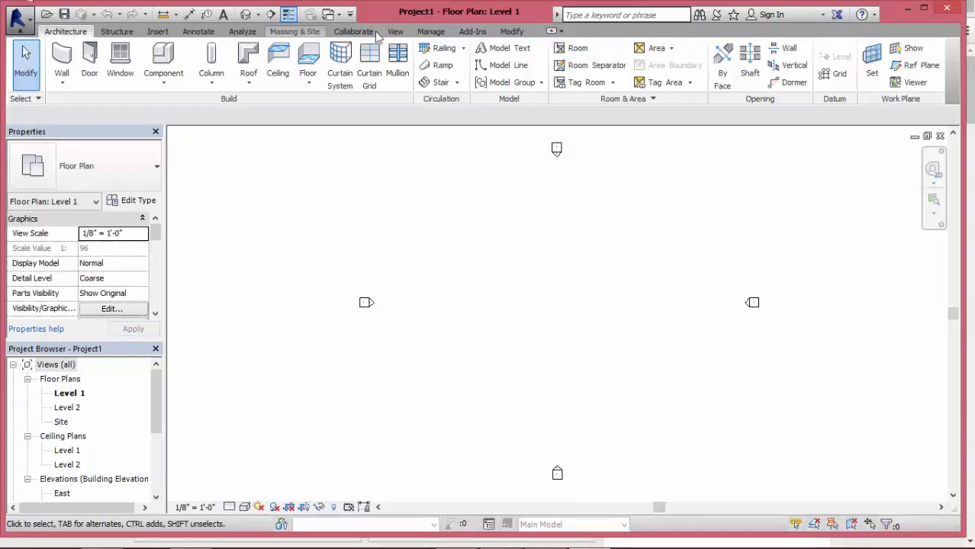
# Create a default 3D view and tile it beside the Level 1 floor plan.
pyautogui.click(394, 31)
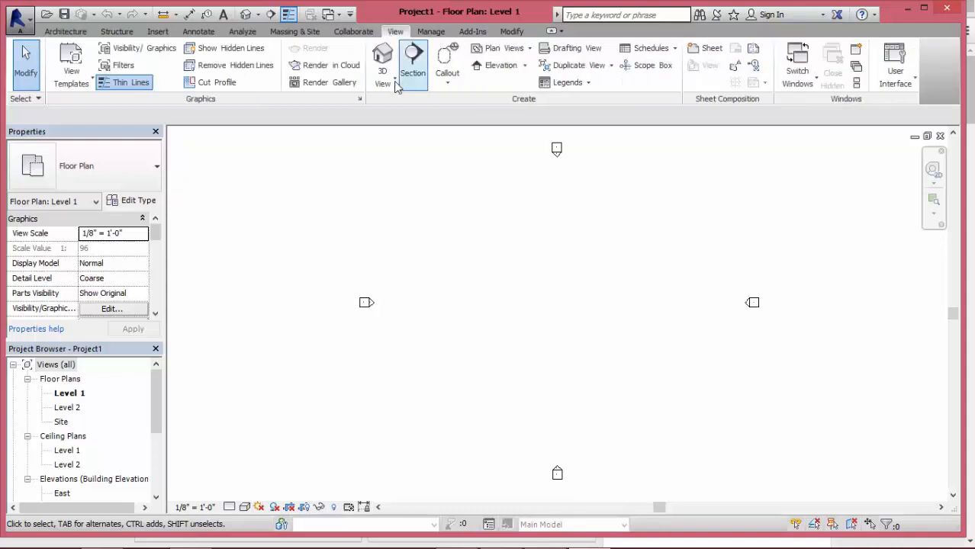
pyautogui.click(381, 60)
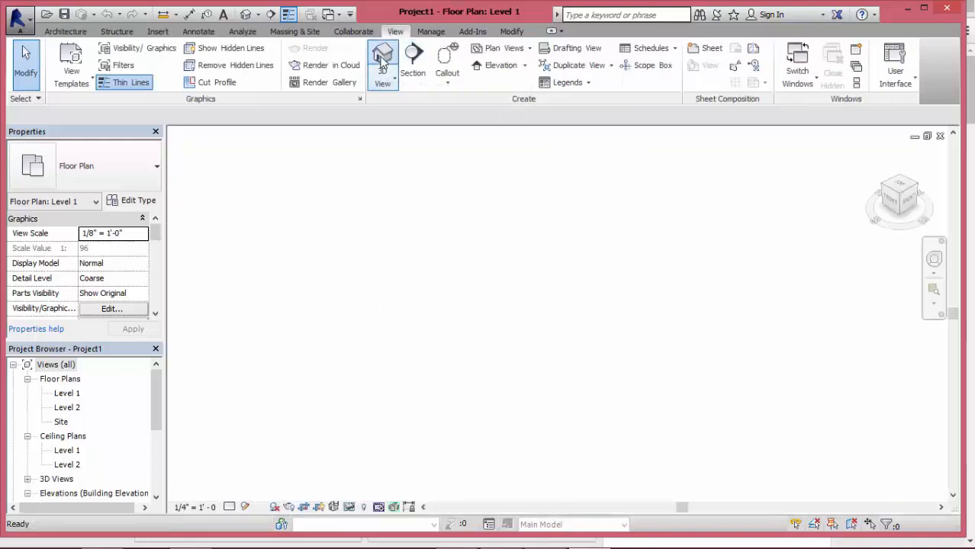
pyautogui.click(381, 59)
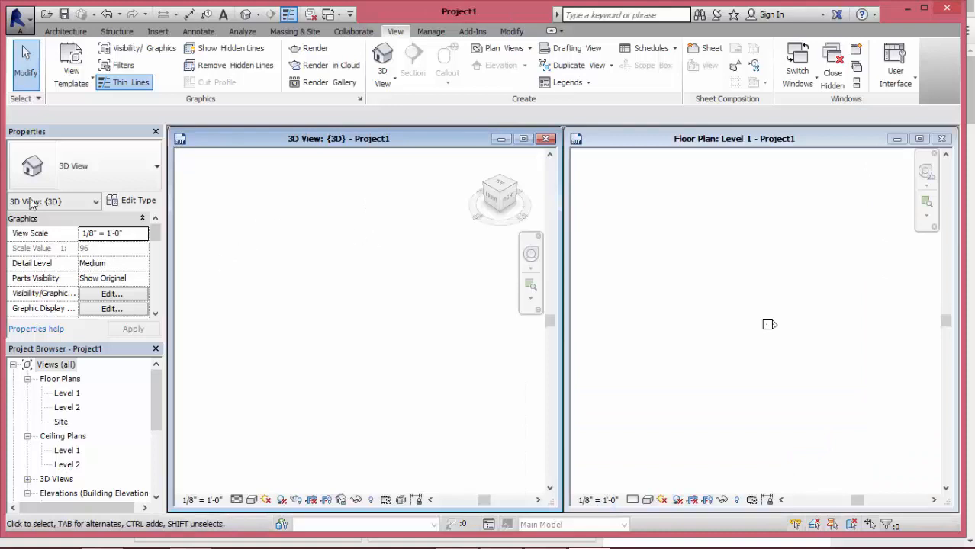
pyautogui.click(68, 30)
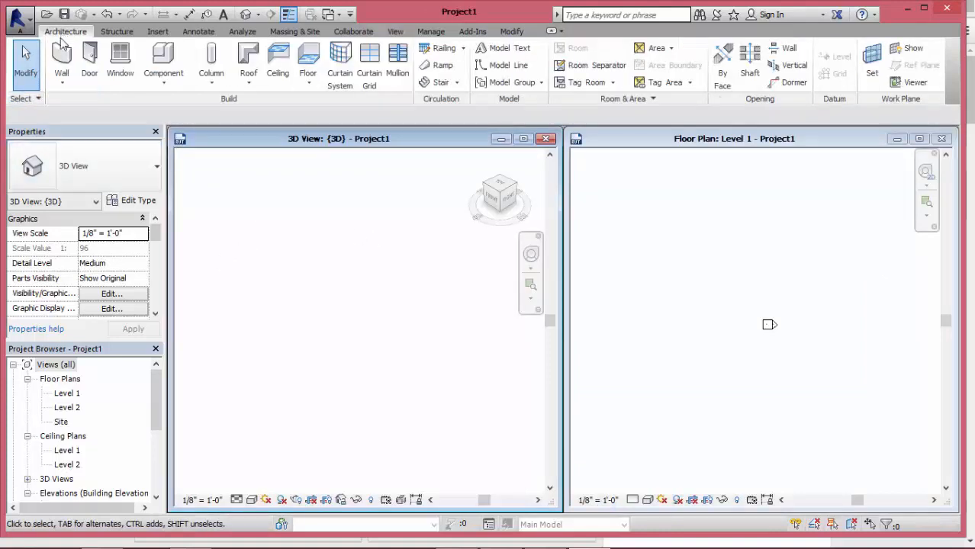
# Draw a 40' rectangle of walls and a smaller attached wing on its right.
pyautogui.click(77, 60)
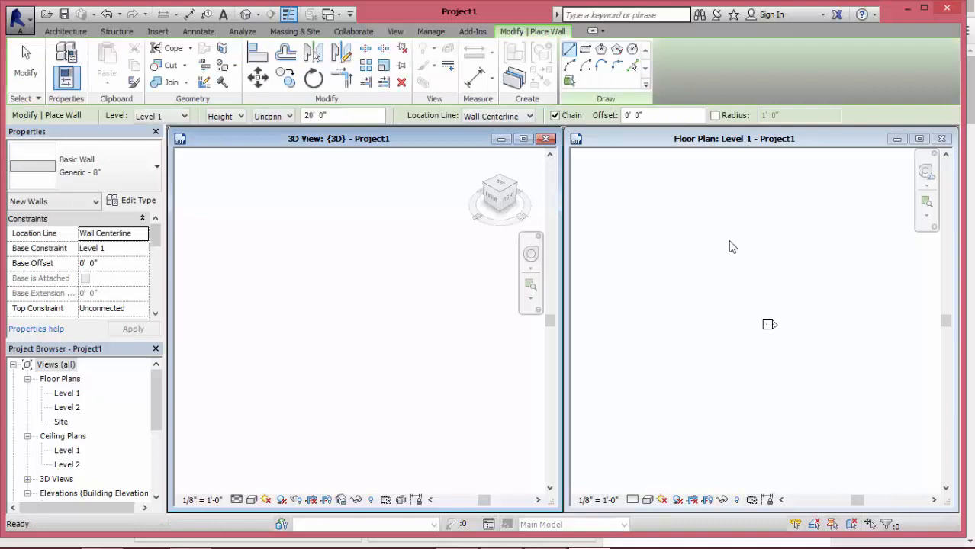
pyautogui.moveTo(819, 278)
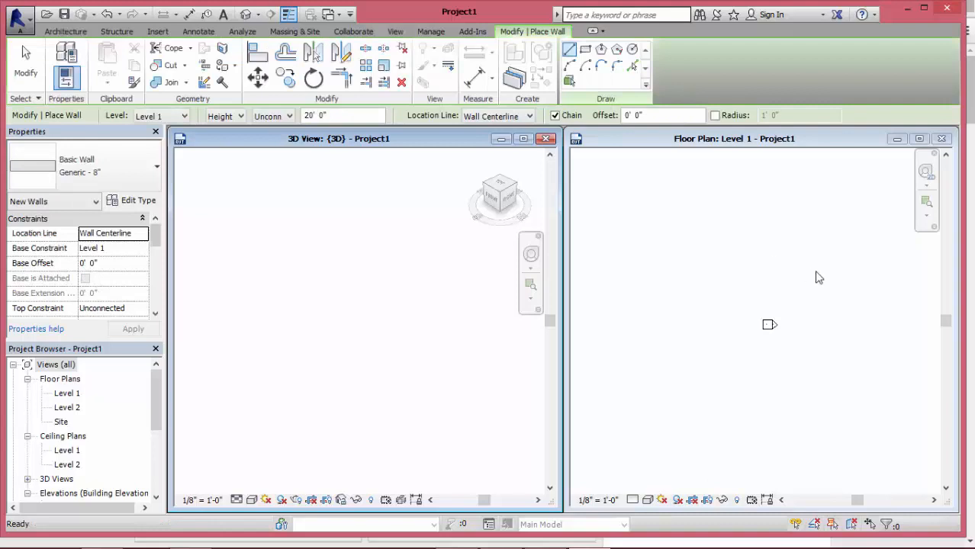
pyautogui.moveTo(821, 290)
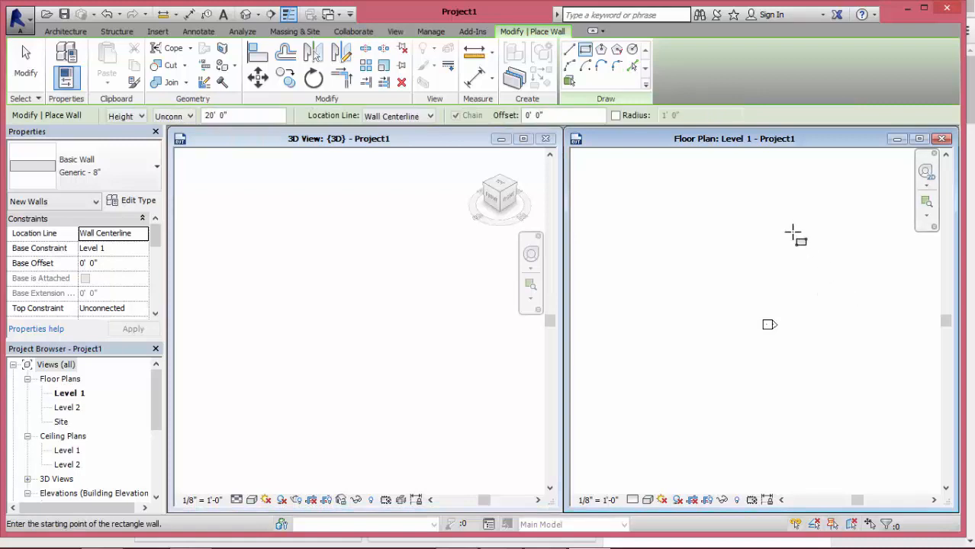
pyautogui.moveTo(797, 232); pyautogui.dragTo(899, 379)
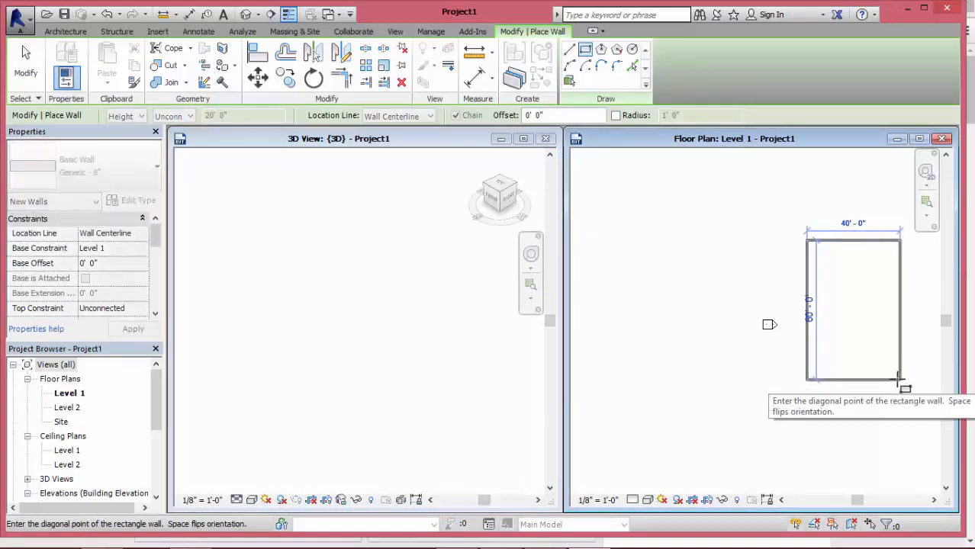
pyautogui.click(897, 380)
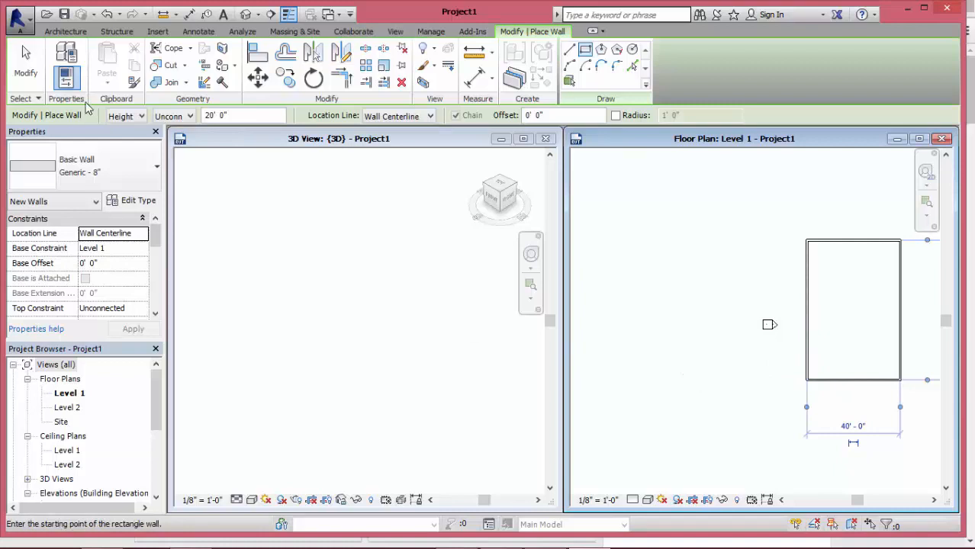
pyautogui.moveTo(342, 266)
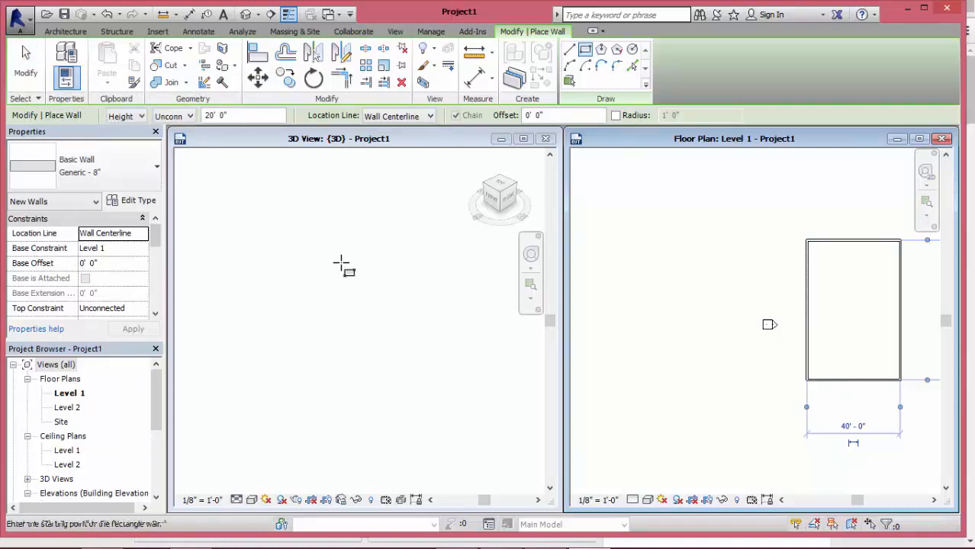
pyautogui.moveTo(805, 241); pyautogui.dragTo(901, 379)
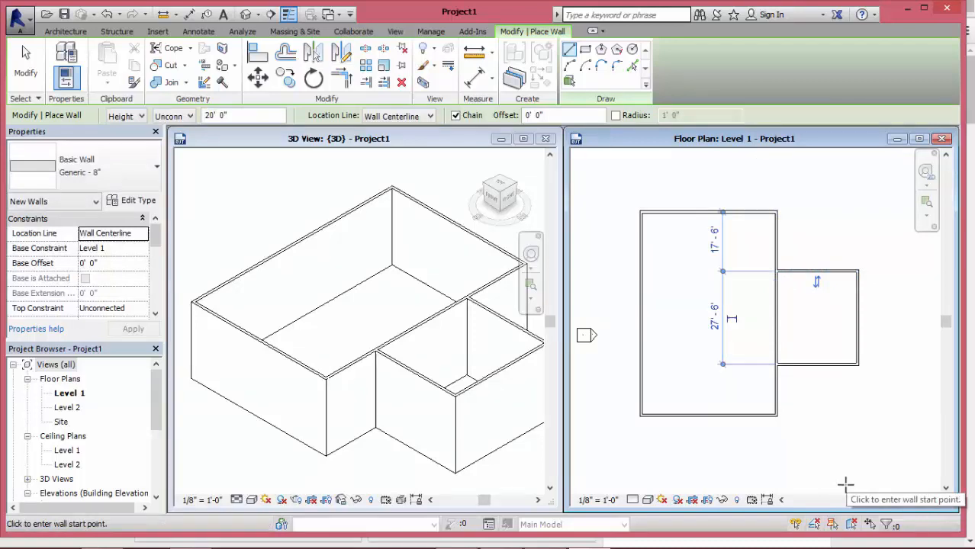
pyautogui.moveTo(582, 282)
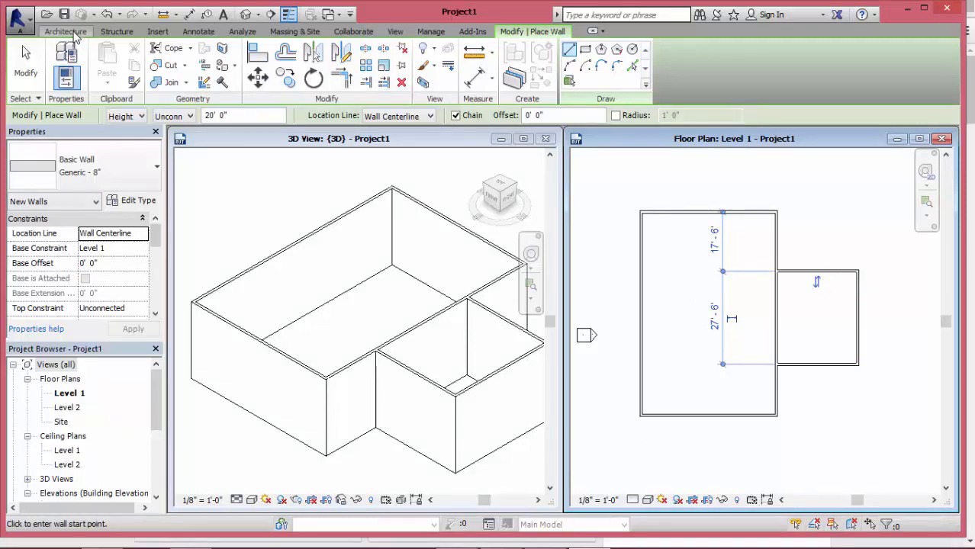
# Start the Door tool with the single-flush 36" x 84" door type ready.
pyautogui.click(65, 30)
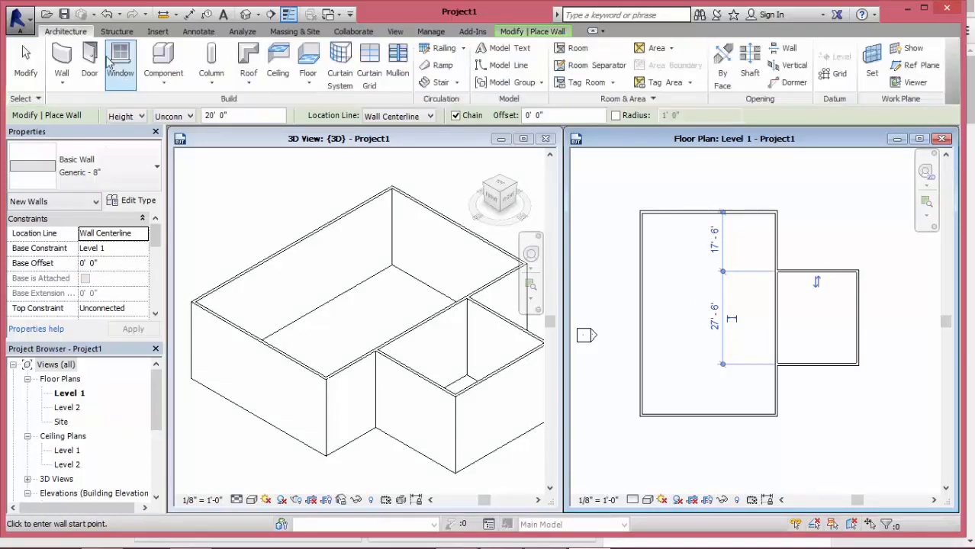
pyautogui.click(88, 60)
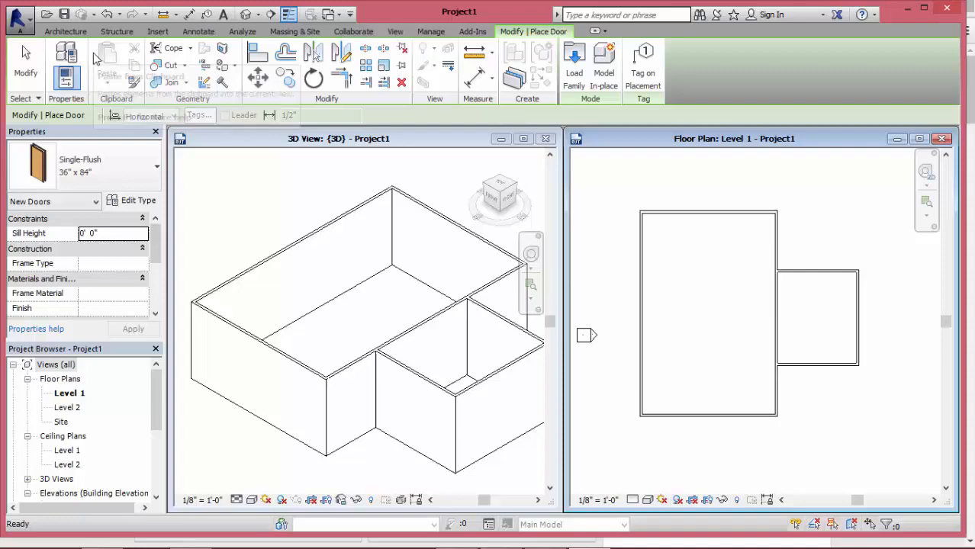
pyautogui.moveTo(61, 171)
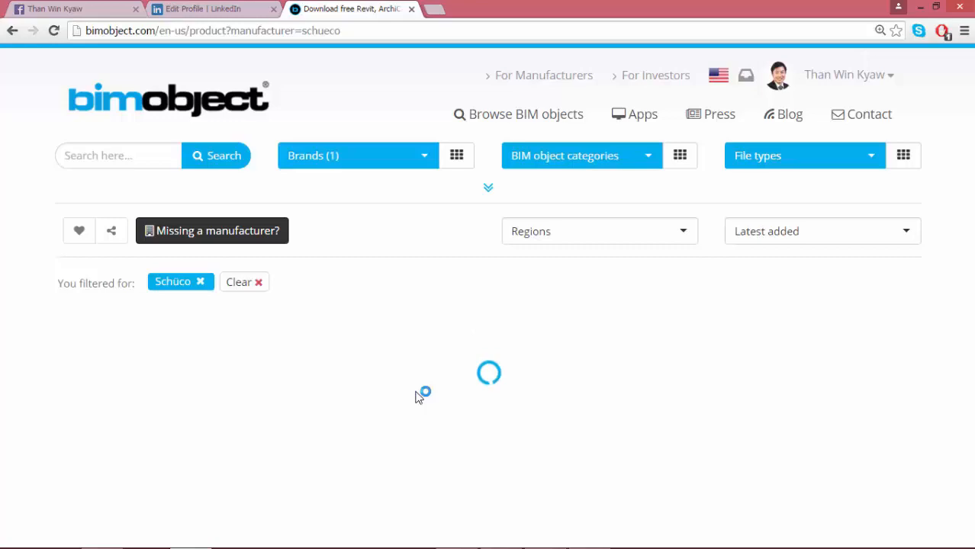
# Find the Schüco Door ADS 75 HD.HI in the Schüco listing and open its product page.
pyautogui.scroll(-3)
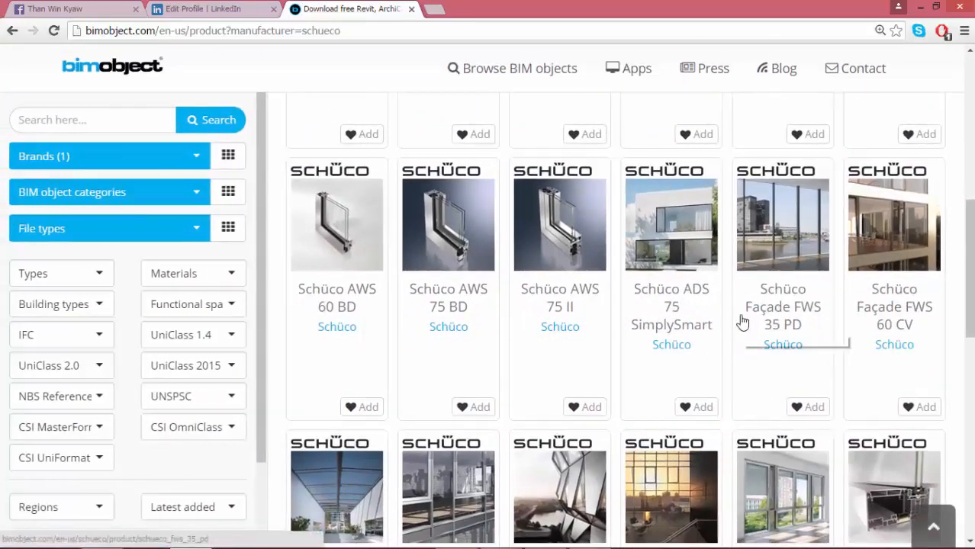
pyautogui.scroll(-3)
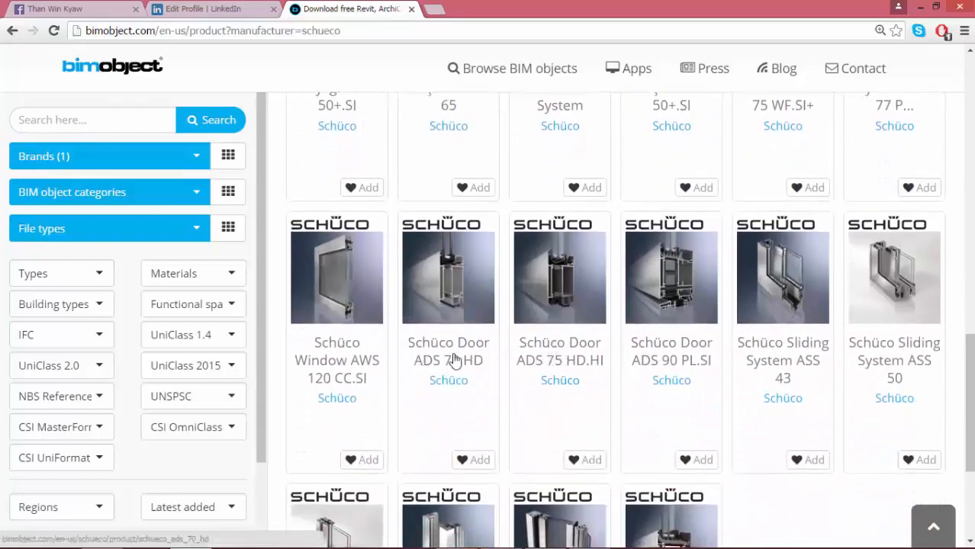
pyautogui.scroll(-3)
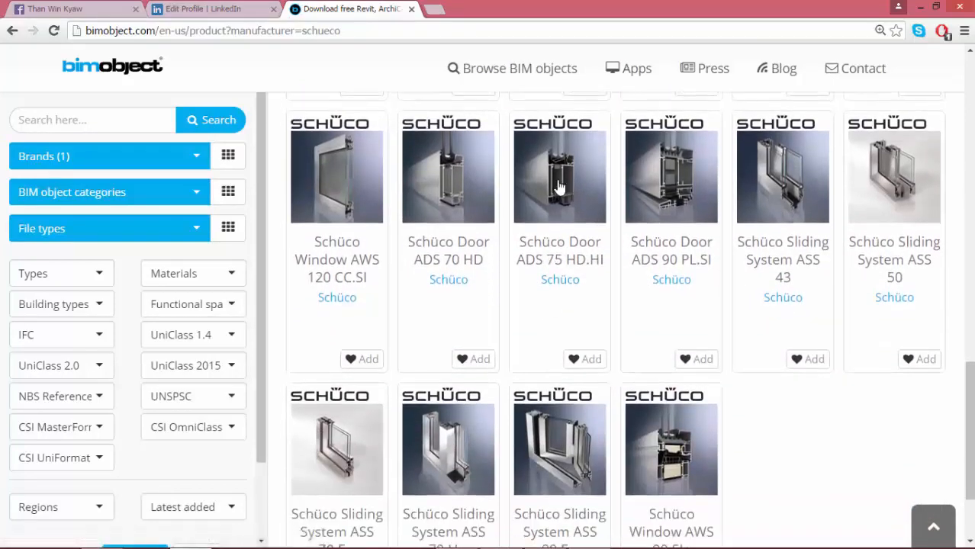
pyautogui.click(559, 168)
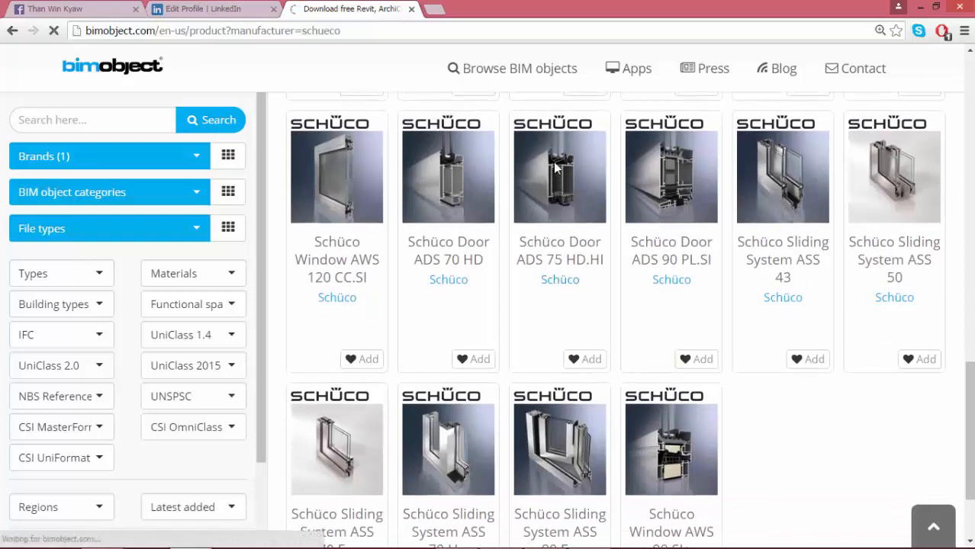
pyautogui.click(558, 171)
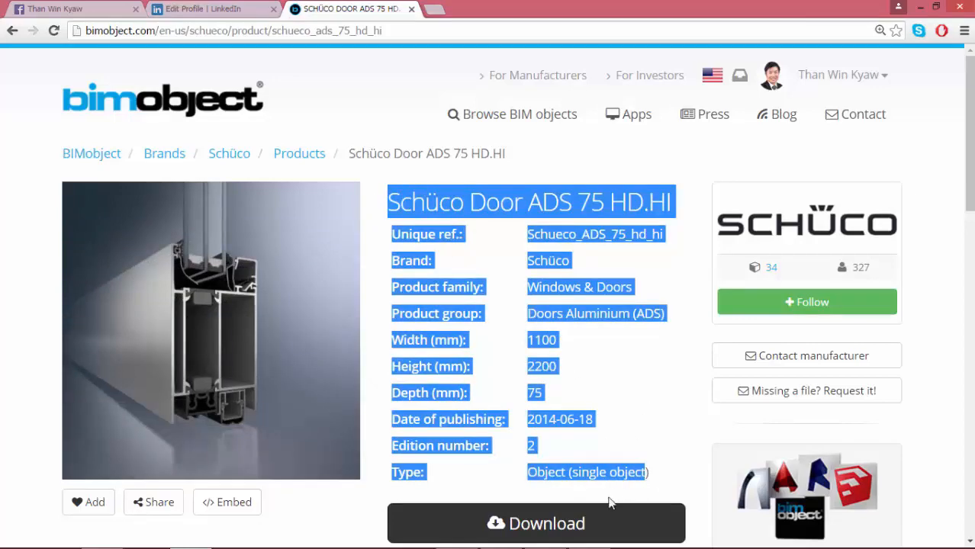
# Download the double-leaf inward-opening double glass 32mm .rfa Revit family.
pyautogui.click(536, 524)
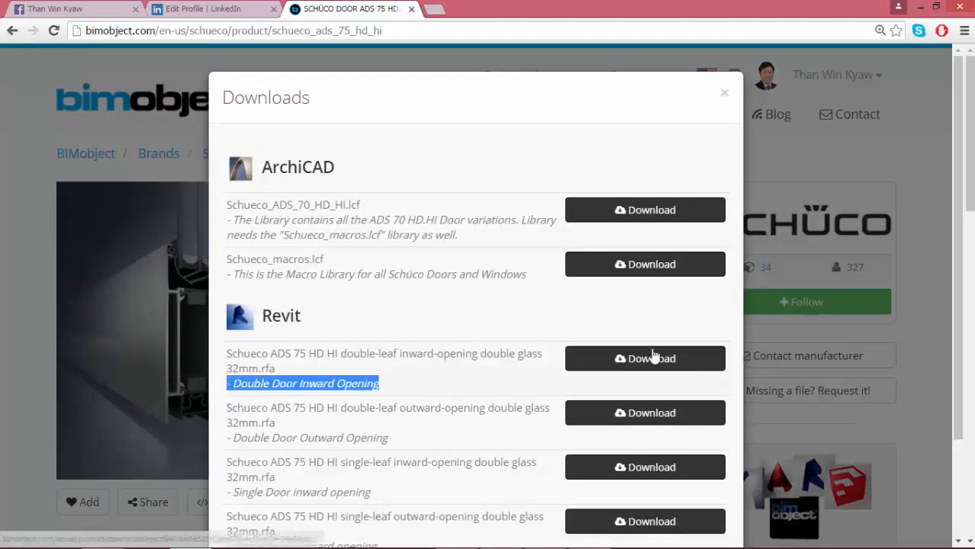
pyautogui.click(643, 359)
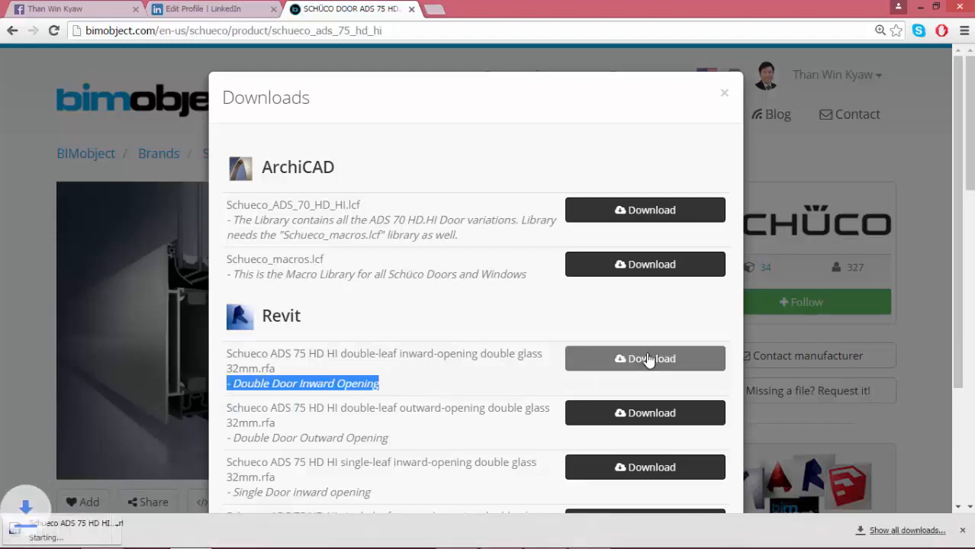
pyautogui.click(644, 358)
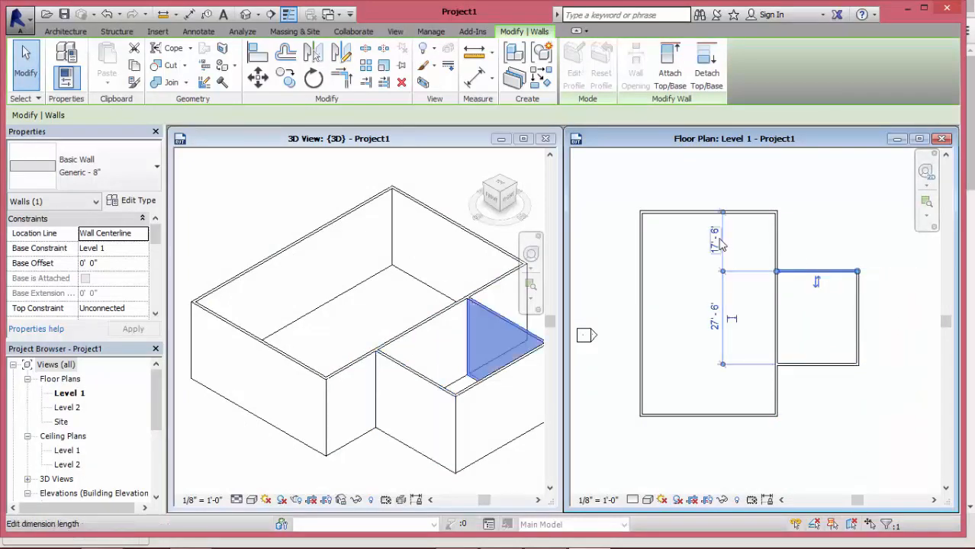
pyautogui.moveTo(720, 242)
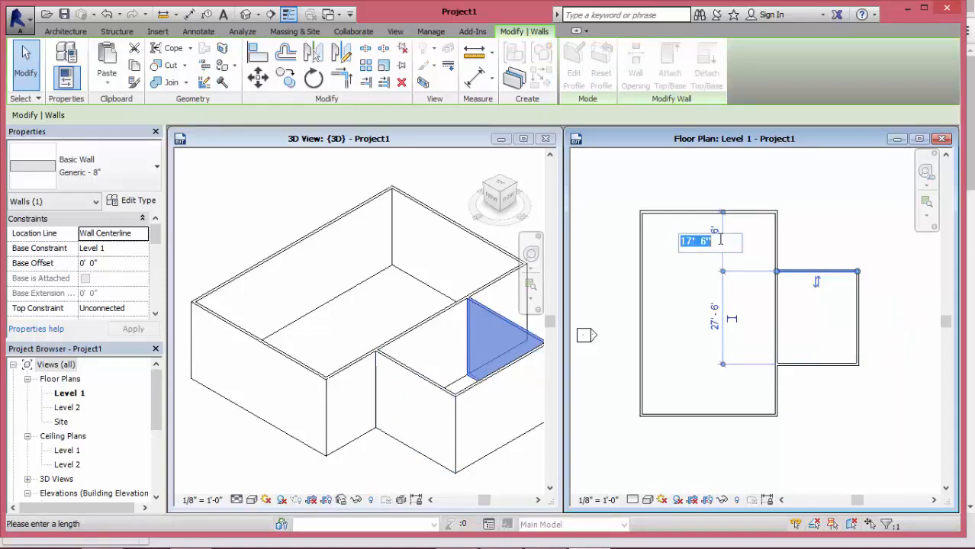
# Set the wing wall's temporary dimension to 15 feet.
pyautogui.write('15')
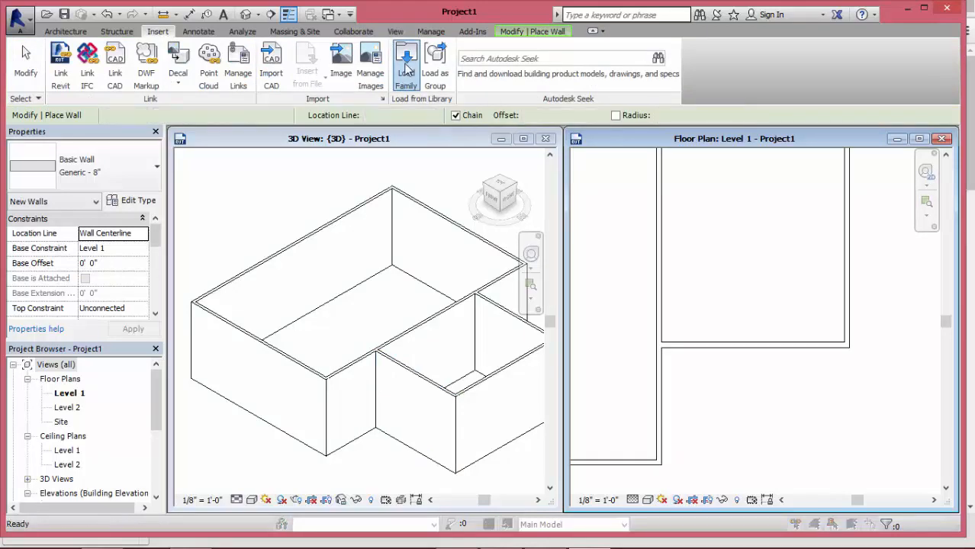
# Load the Schueco ADS 75 HD .rfa family from This PC > Downloads.
pyautogui.click(406, 61)
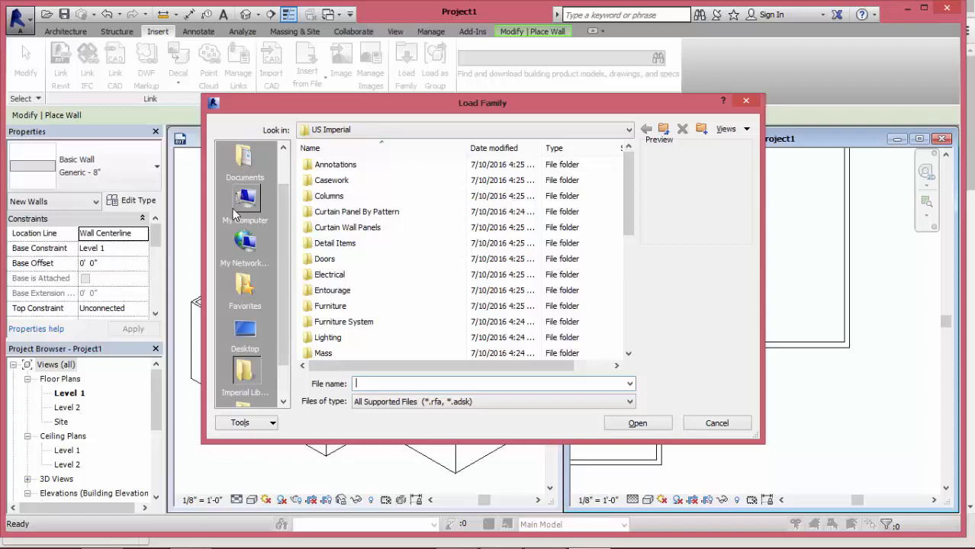
pyautogui.click(244, 202)
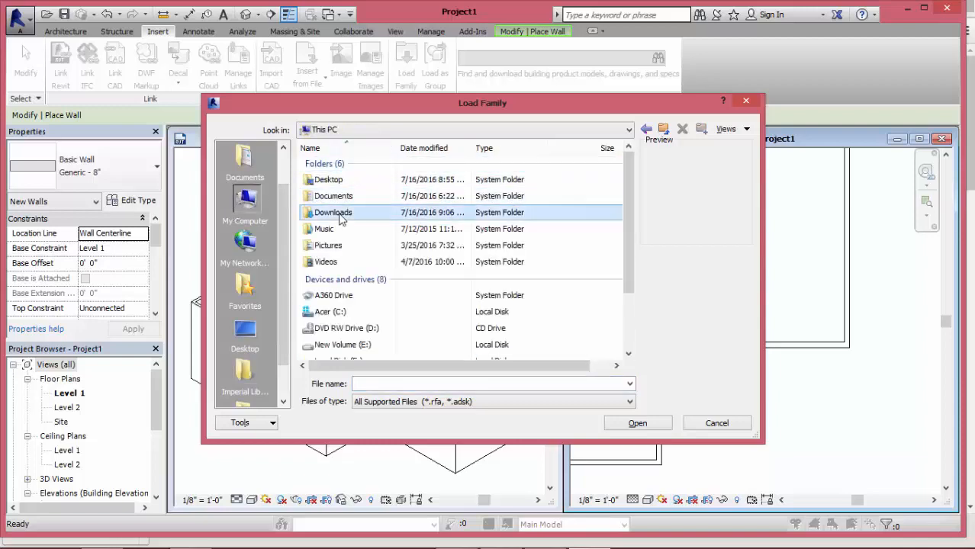
pyautogui.doubleClick(335, 212)
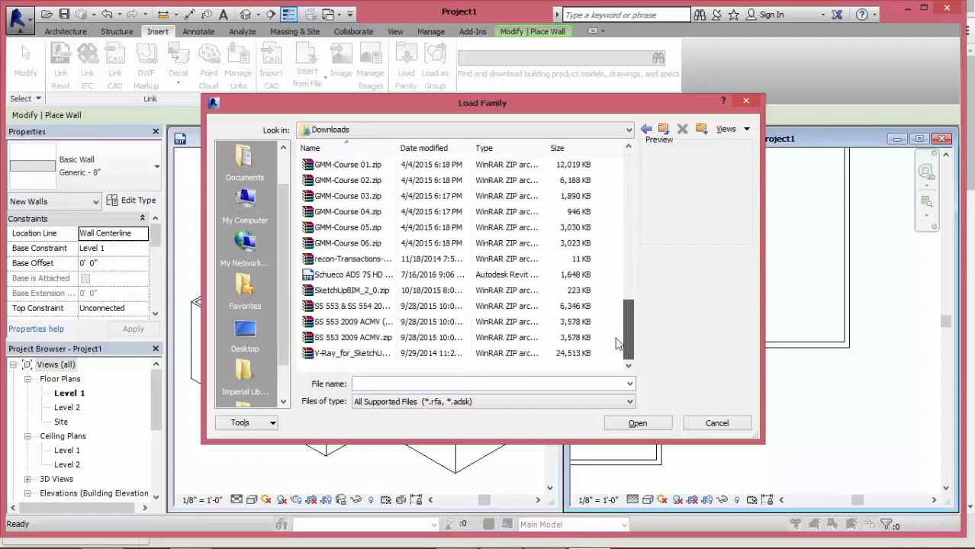
pyautogui.click(351, 274)
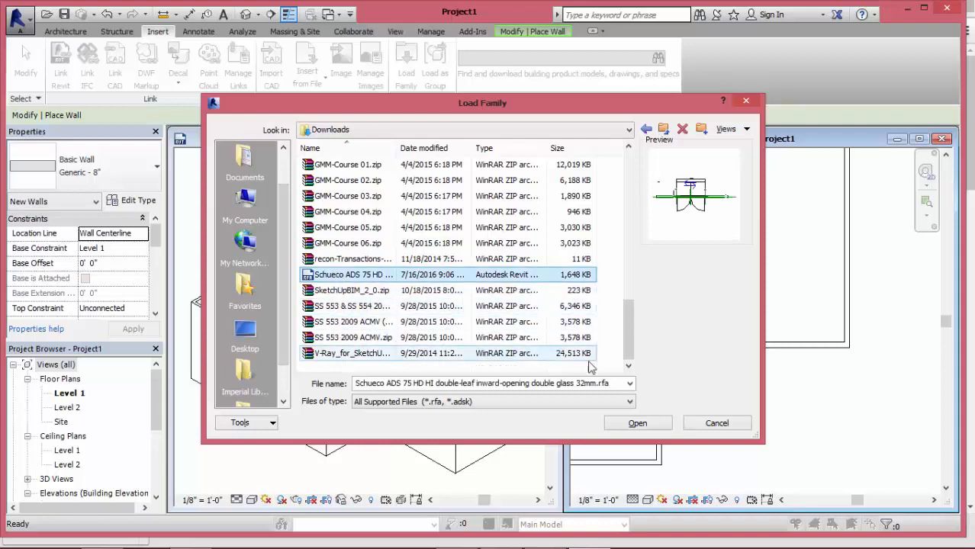
pyautogui.click(638, 423)
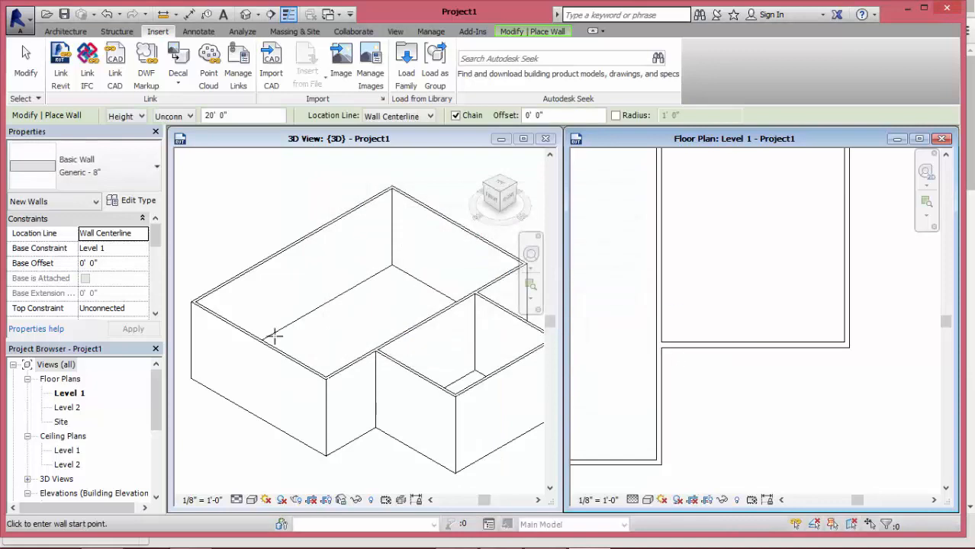
# Place Schüco ADS 75 HD double doors in the building's front exterior walls.
pyautogui.click(67, 30)
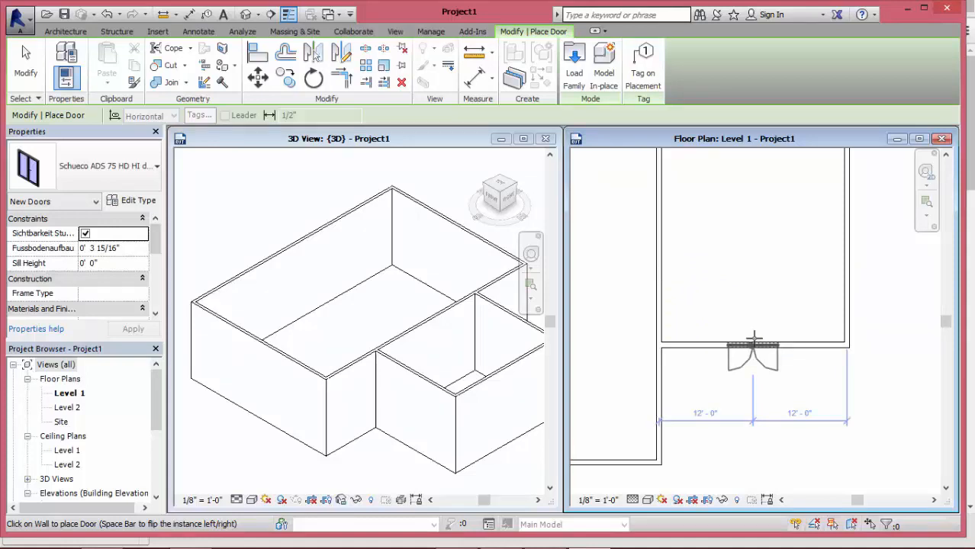
pyautogui.click(751, 345)
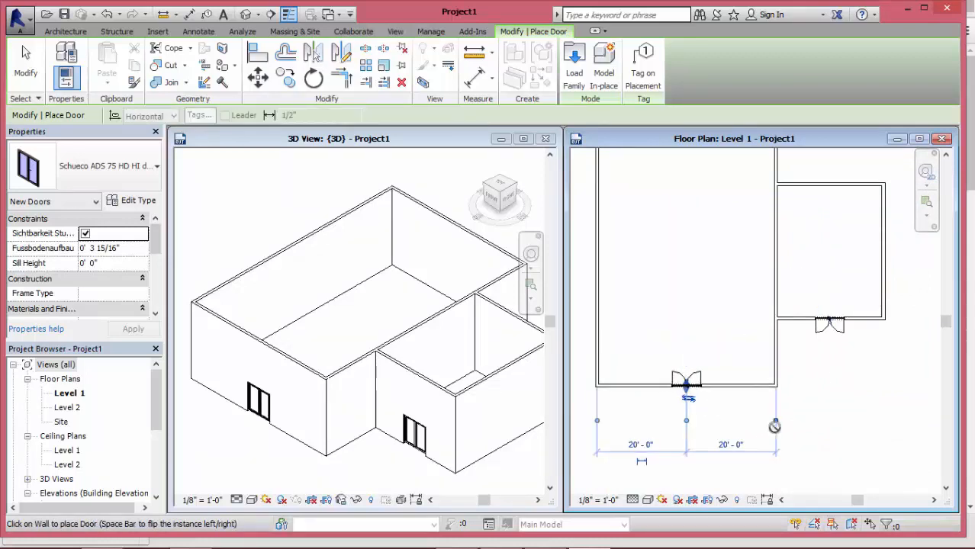
pyautogui.moveTo(282, 282)
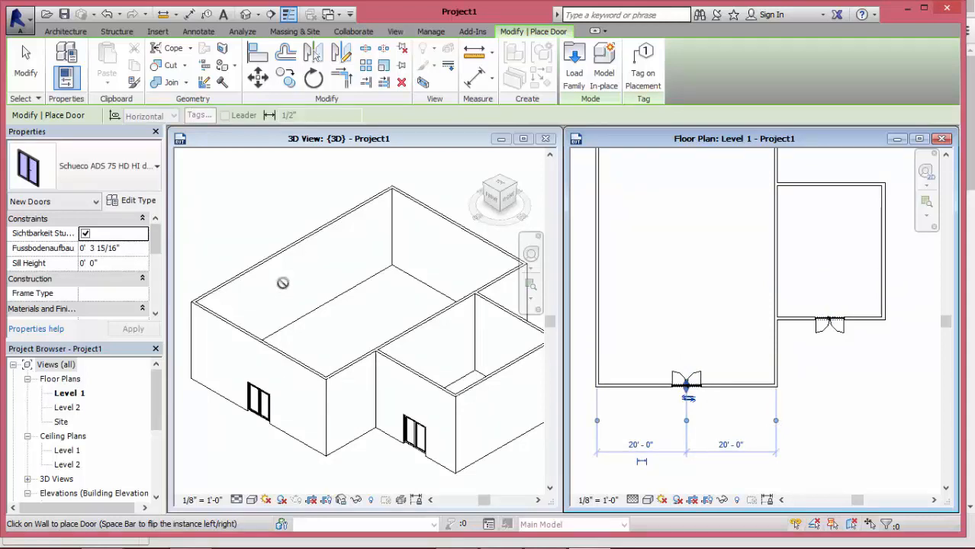
# Set the 3D view's visual style to Shaded.
pyautogui.click(253, 500)
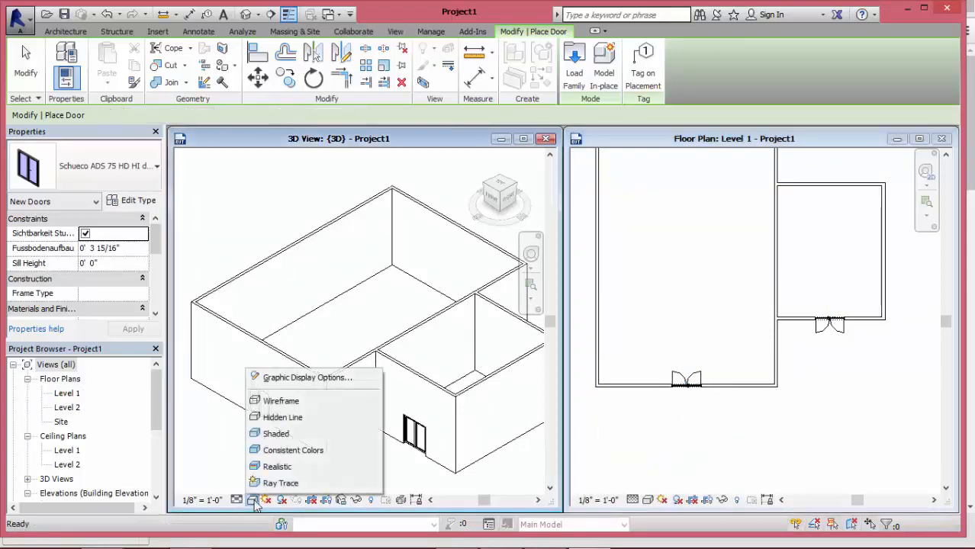
pyautogui.click(278, 433)
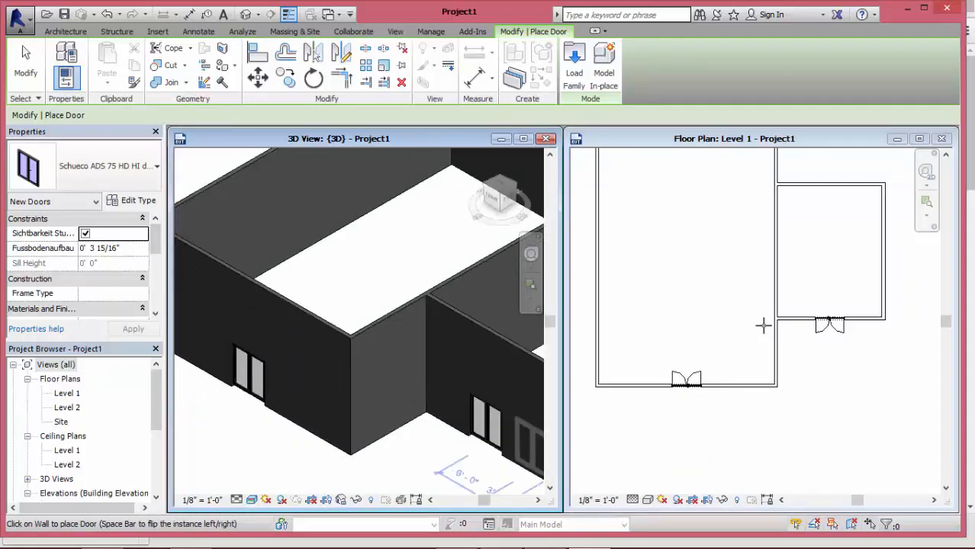
pyautogui.moveTo(698, 479)
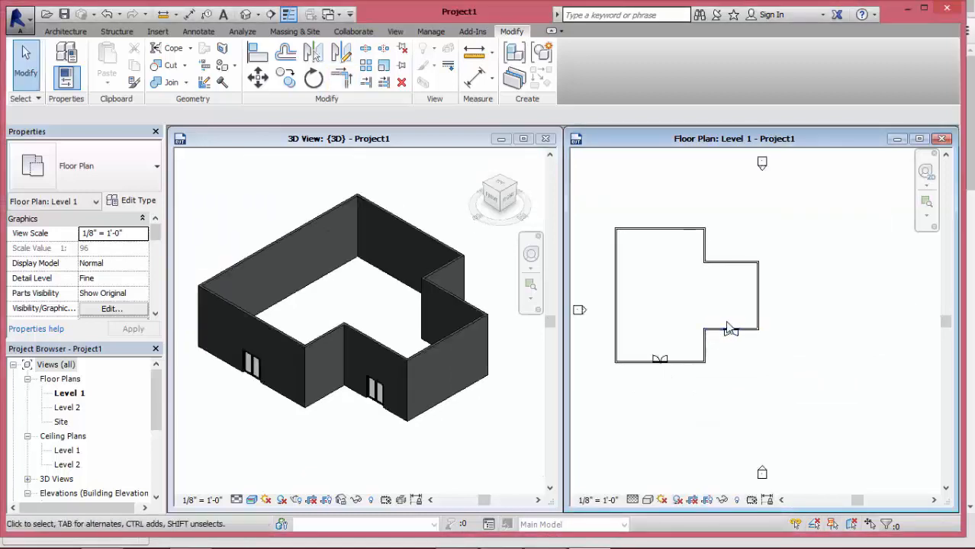
# Review the Schüco ADS 75 HD.HI door's Type Parameters, scrolling through material and insulation values.
pyautogui.click(740, 336)
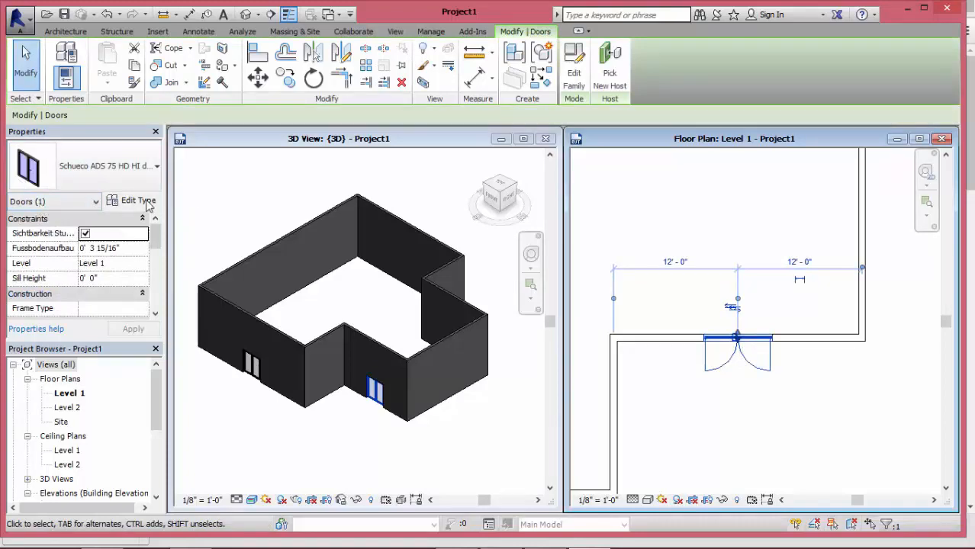
pyautogui.click(135, 202)
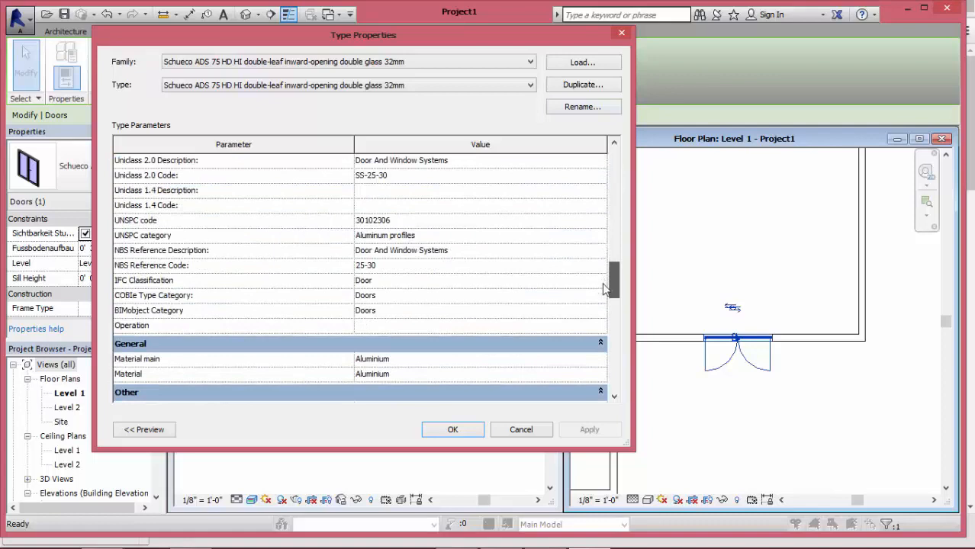
pyautogui.scroll(-3)
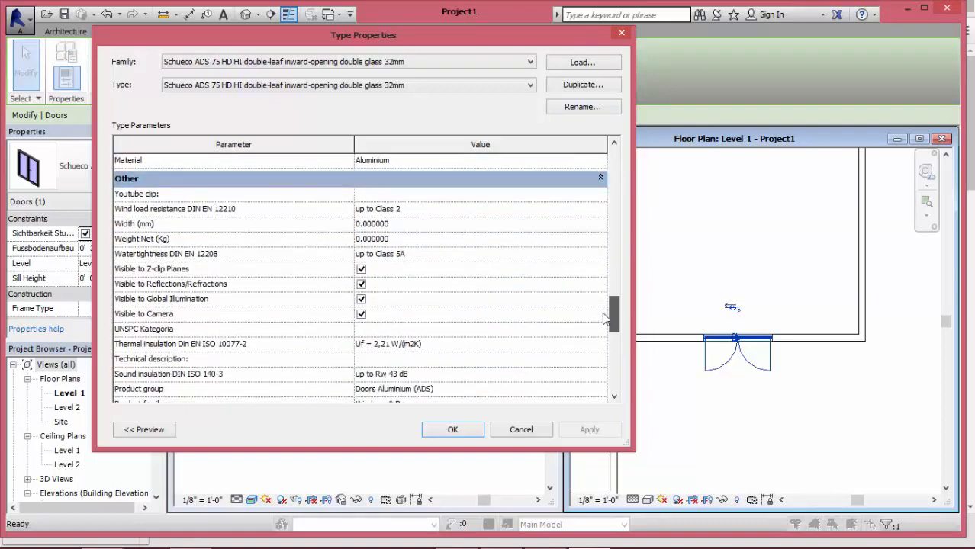